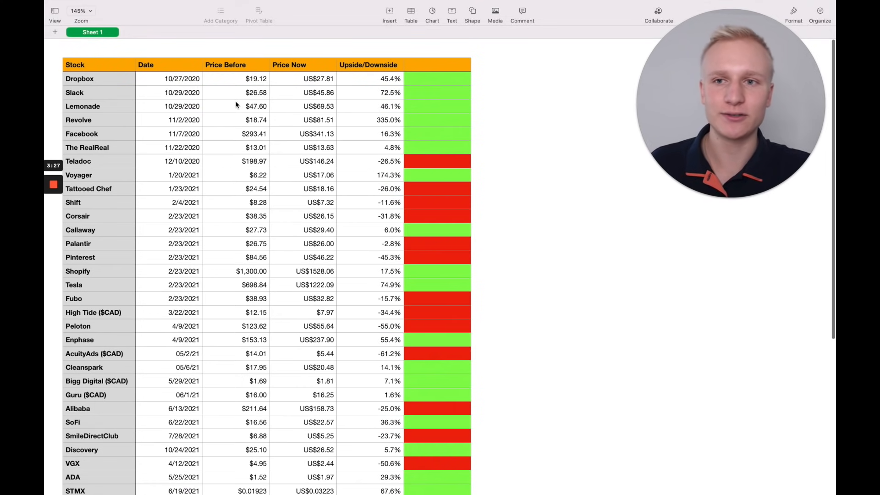
pyautogui.click(168, 79)
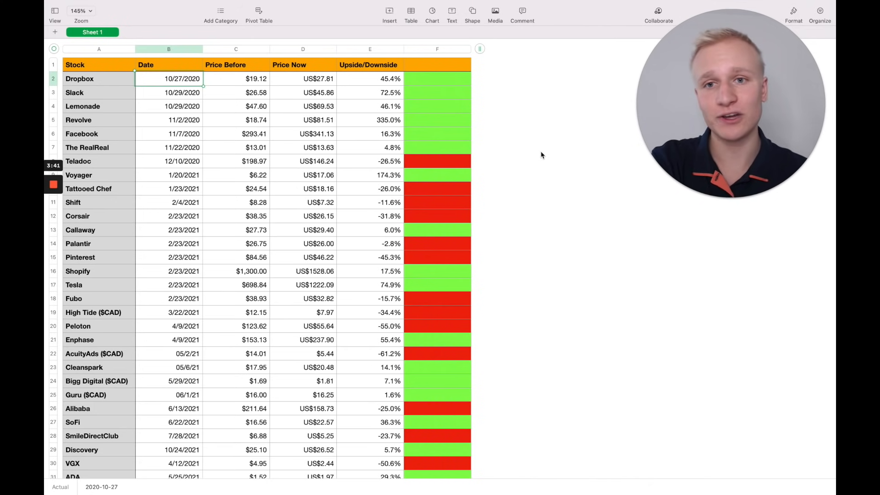
pyautogui.click(317, 79)
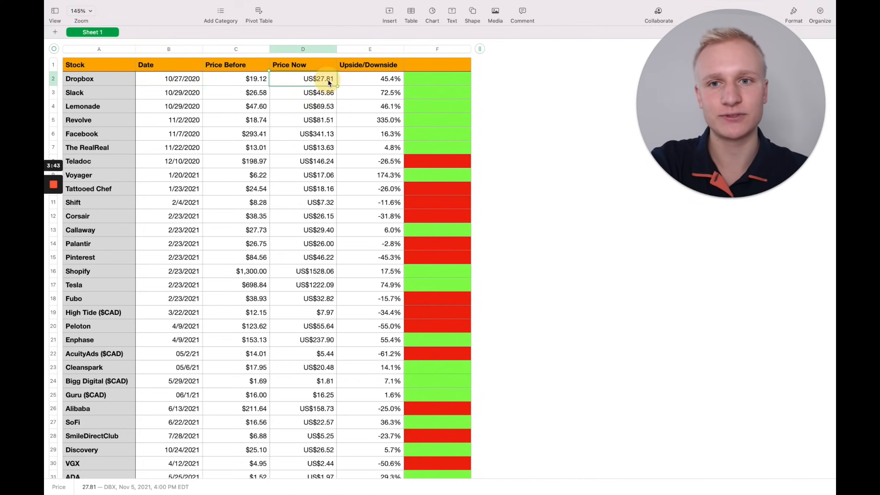
pyautogui.moveTo(526, 96)
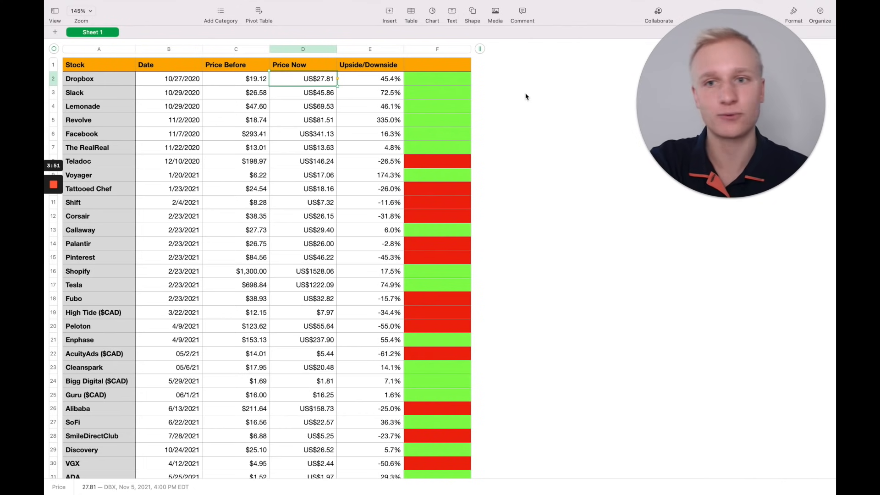
pyautogui.moveTo(330, 106)
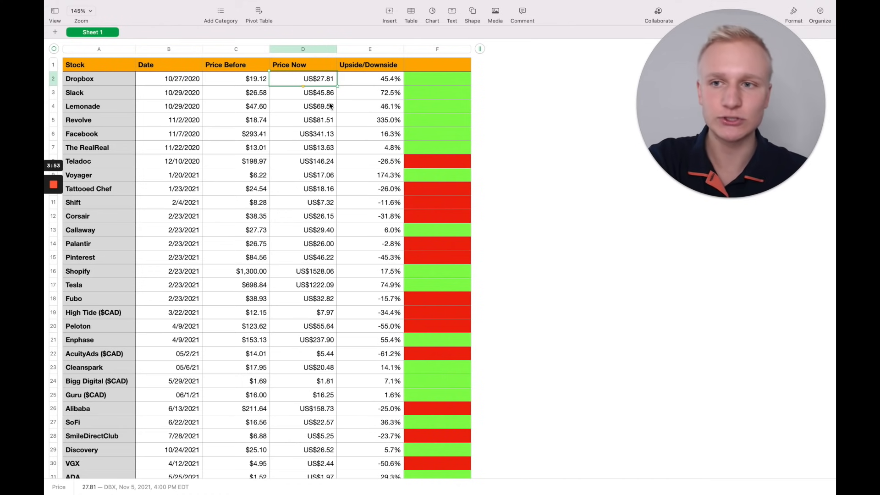
pyautogui.click(235, 106)
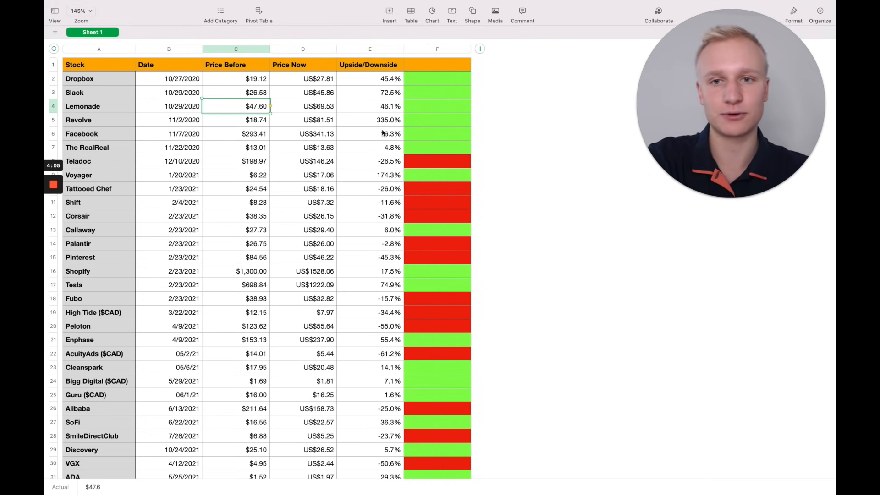
pyautogui.click(235, 134)
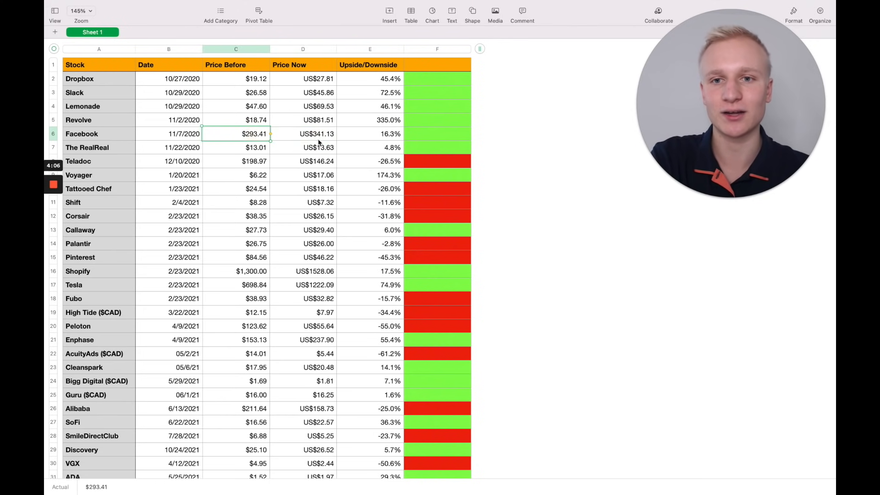
pyautogui.click(302, 133)
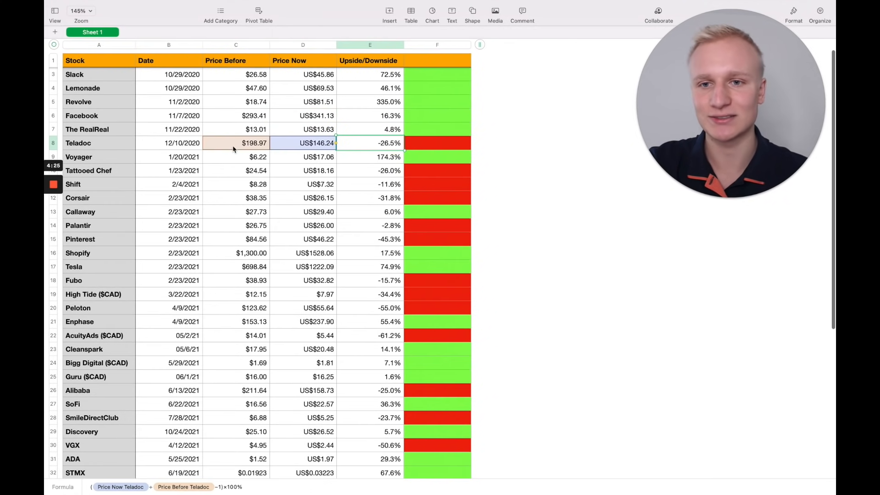
pyautogui.click(235, 143)
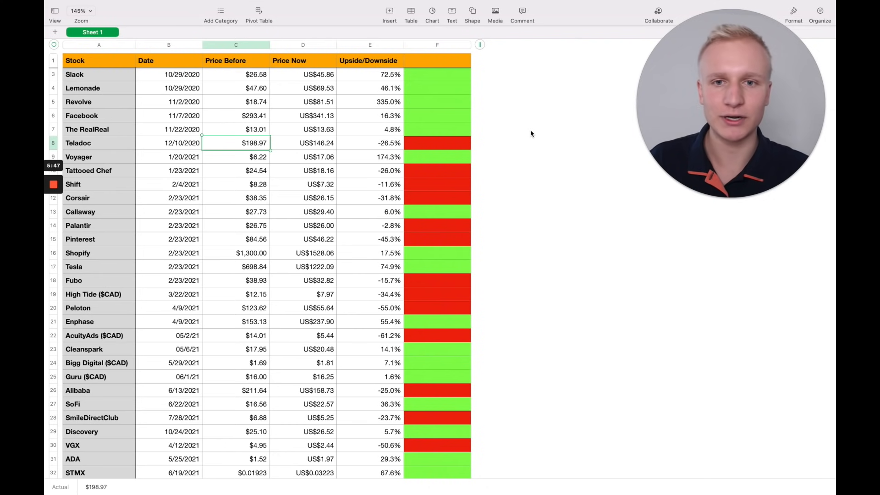
pyautogui.click(91, 157)
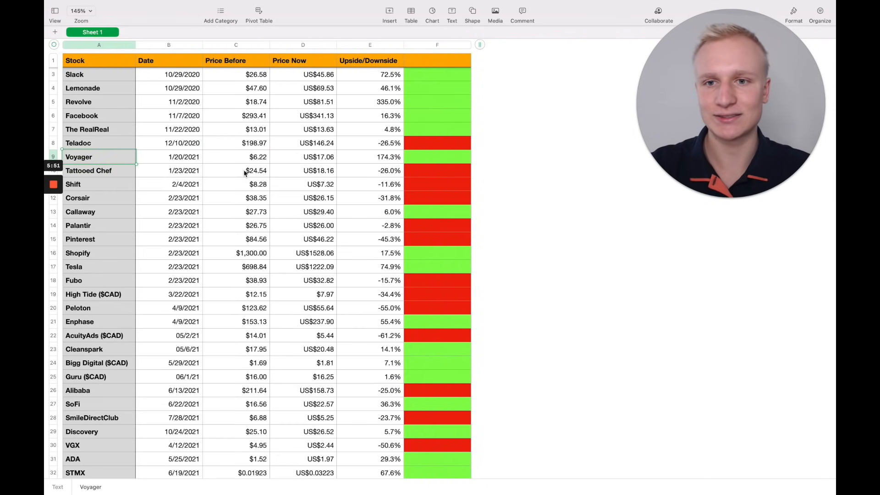
pyautogui.click(235, 157)
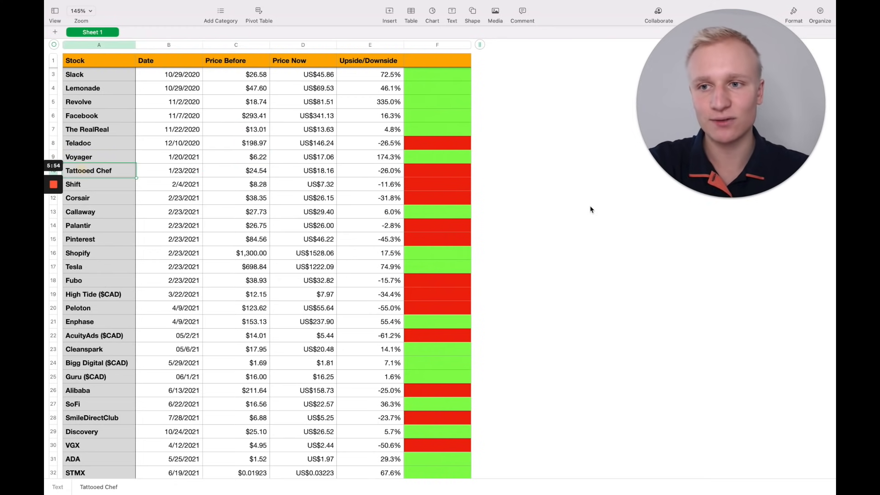
pyautogui.moveTo(595, 228)
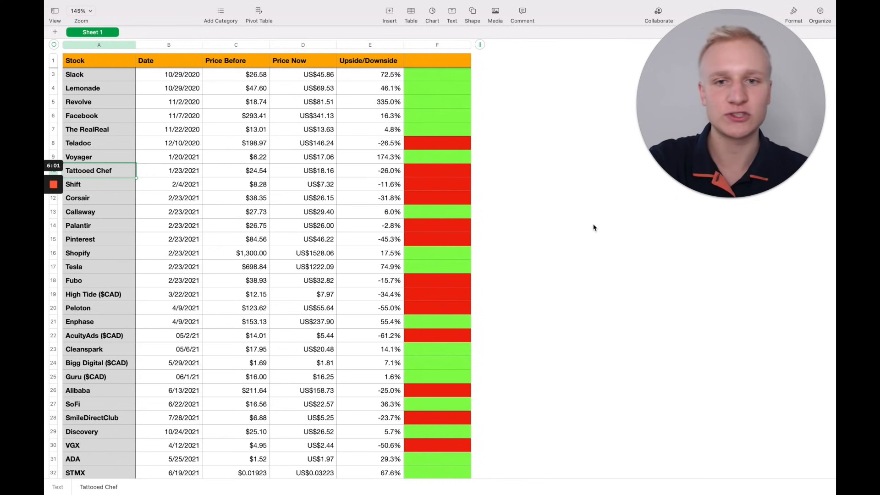
pyautogui.scroll(-3)
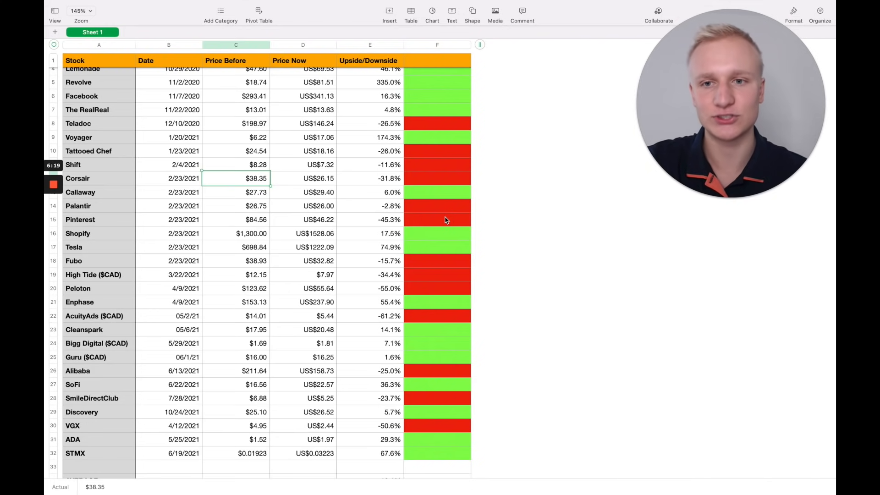
pyautogui.scroll(-3)
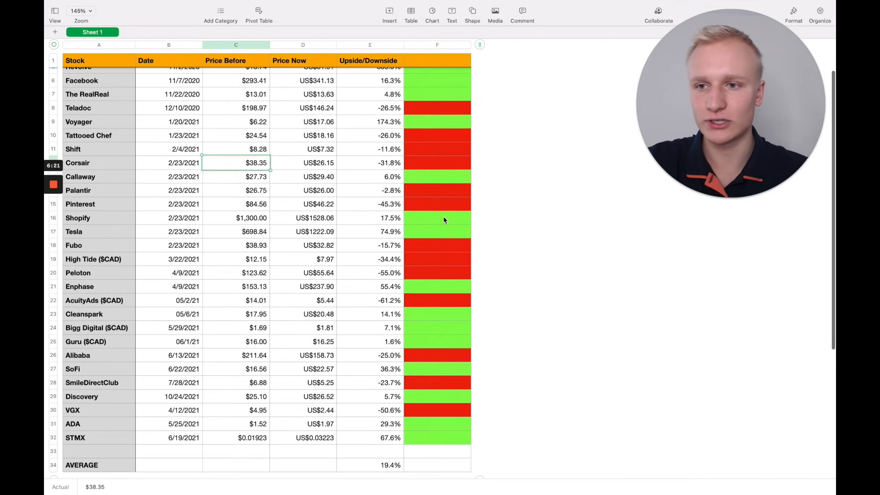
pyautogui.click(91, 203)
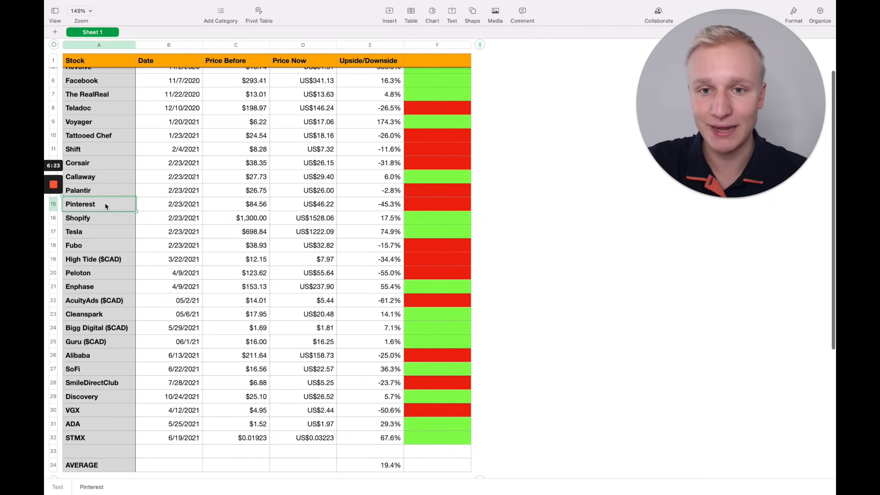
pyautogui.click(370, 203)
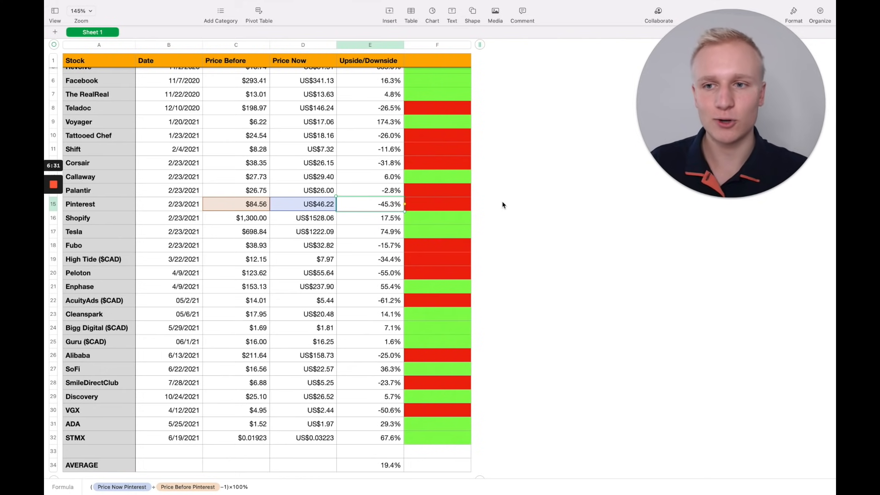
pyautogui.click(92, 231)
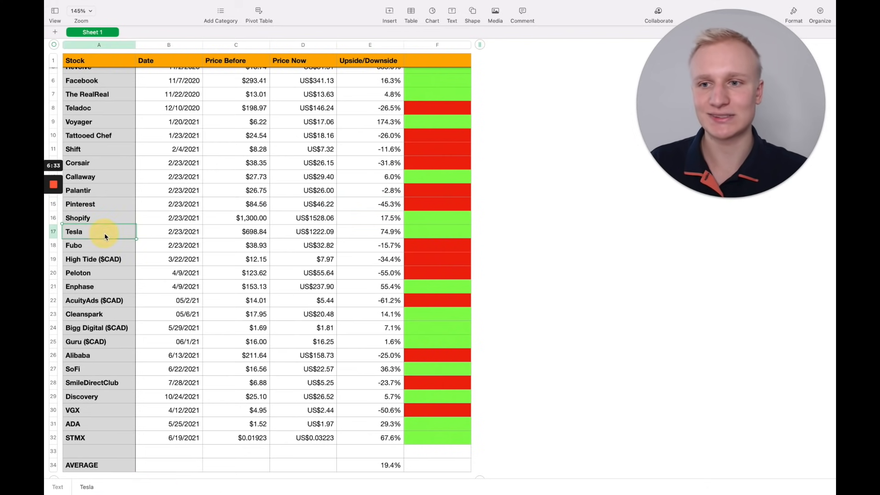
pyautogui.click(368, 231)
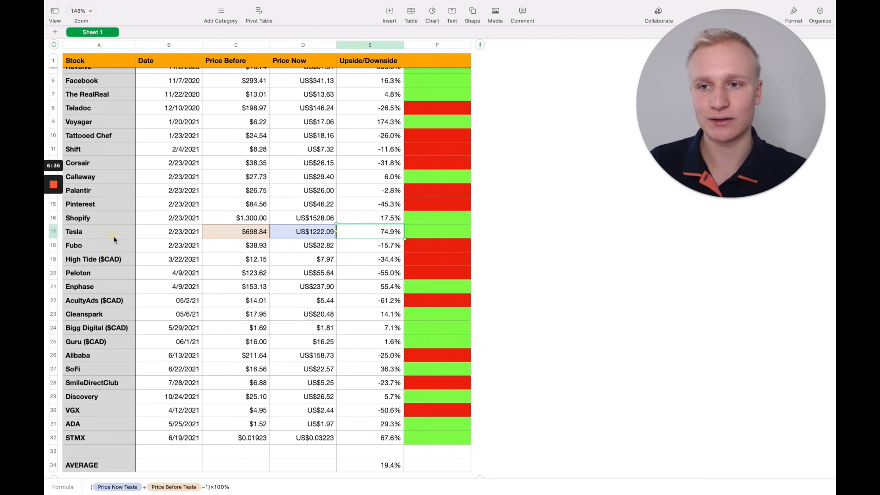
pyautogui.click(92, 231)
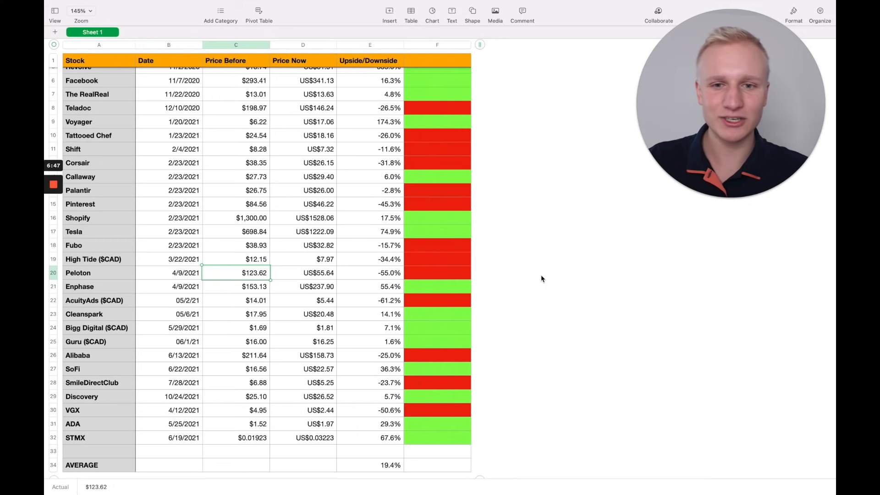
pyautogui.click(390, 286)
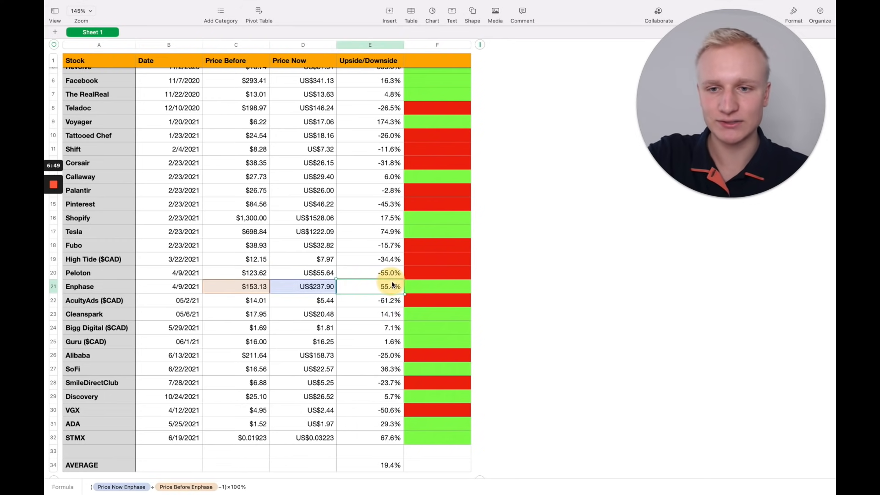
pyautogui.click(371, 300)
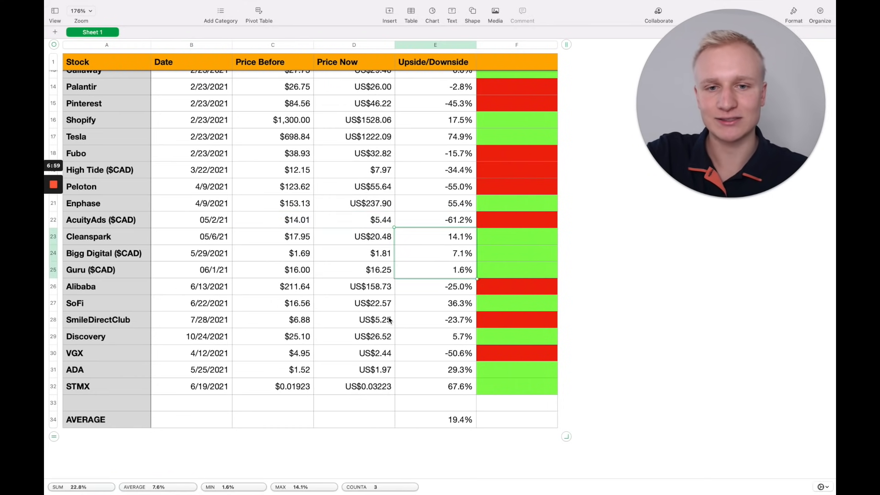
pyautogui.click(437, 286)
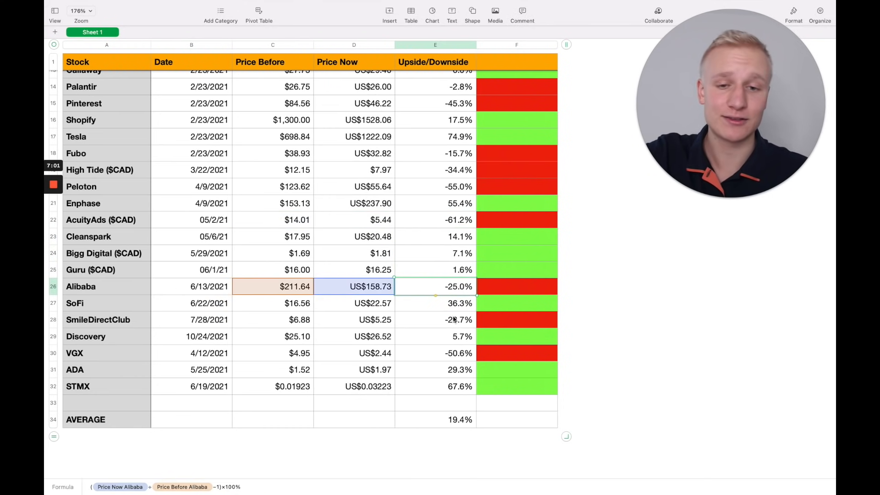
pyautogui.click(374, 287)
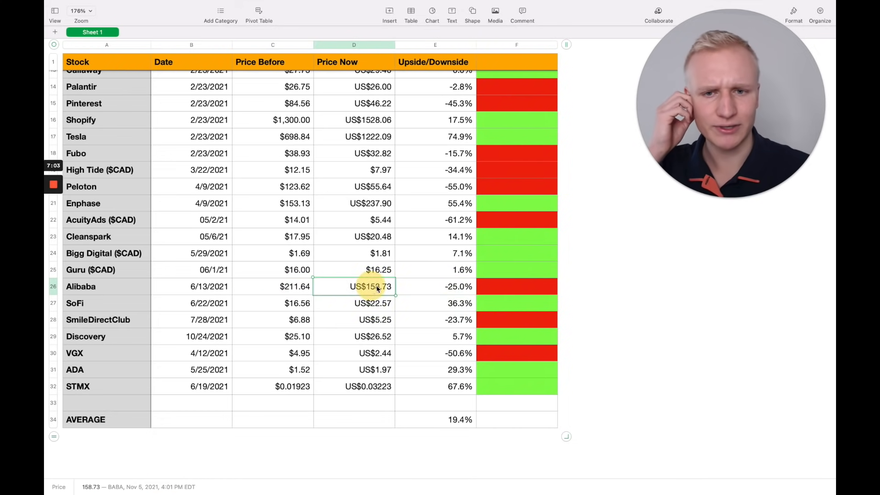
pyautogui.scroll(-3)
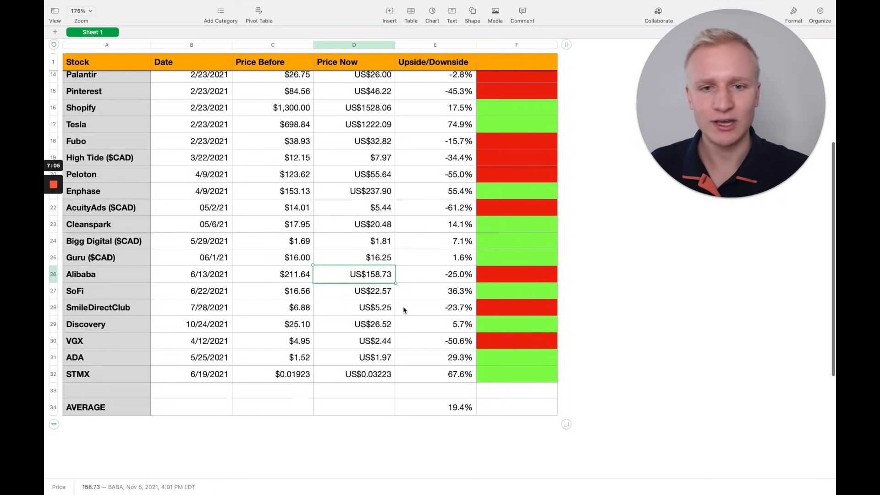
pyautogui.click(435, 291)
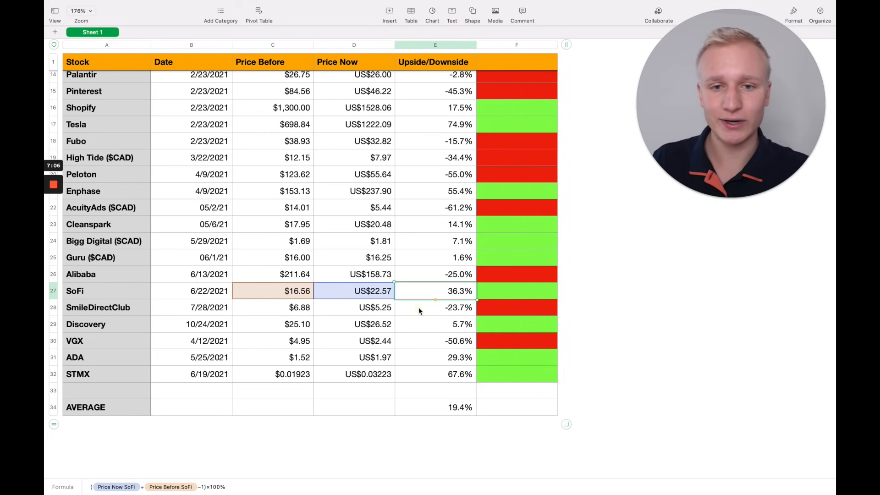
pyautogui.click(435, 340)
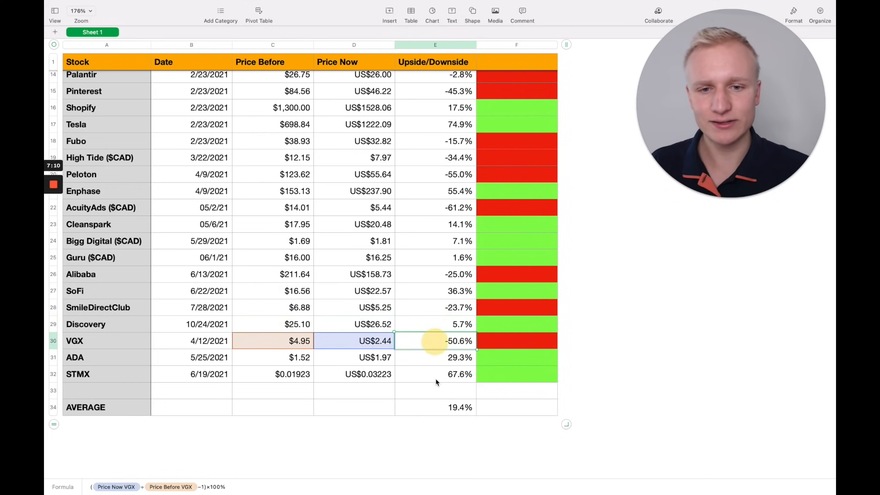
pyautogui.moveTo(435, 341); pyautogui.dragTo(434, 374)
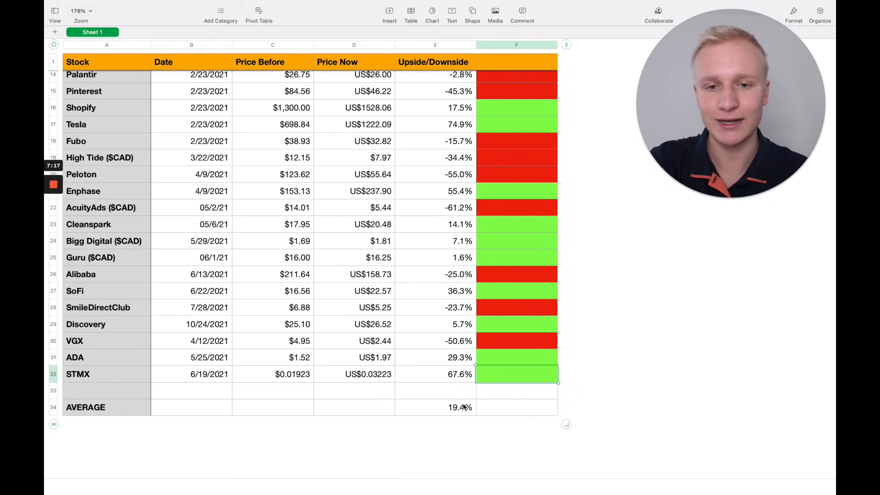
pyautogui.click(436, 406)
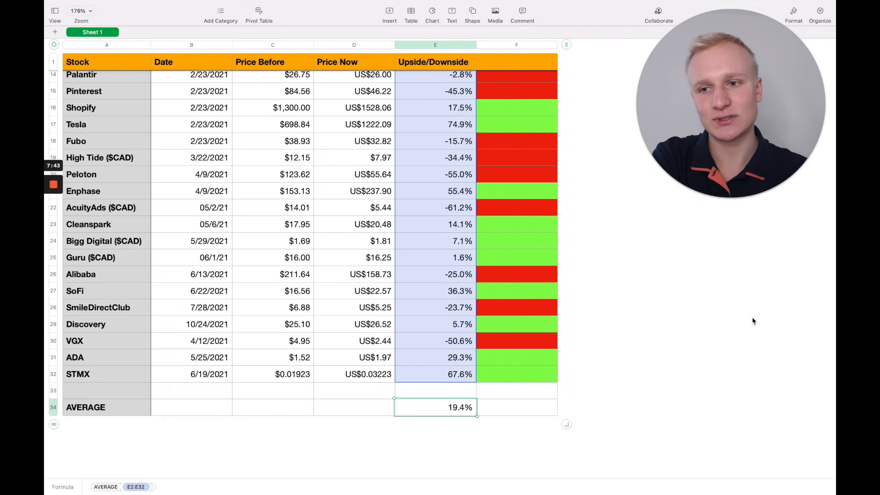
pyautogui.scroll(3)
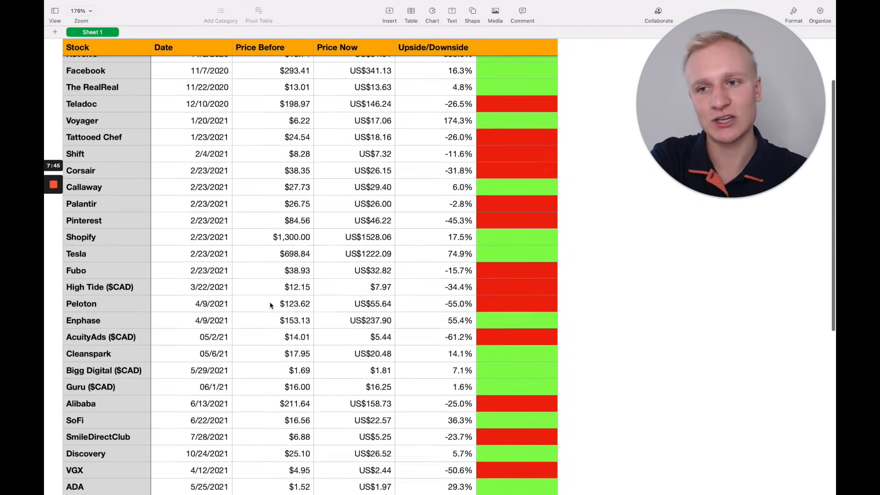
pyautogui.scroll(-3)
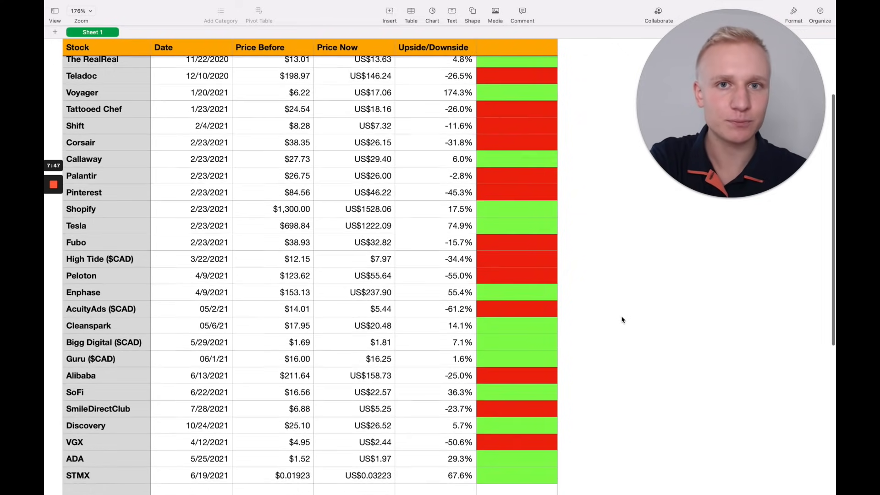
pyautogui.scroll(-3)
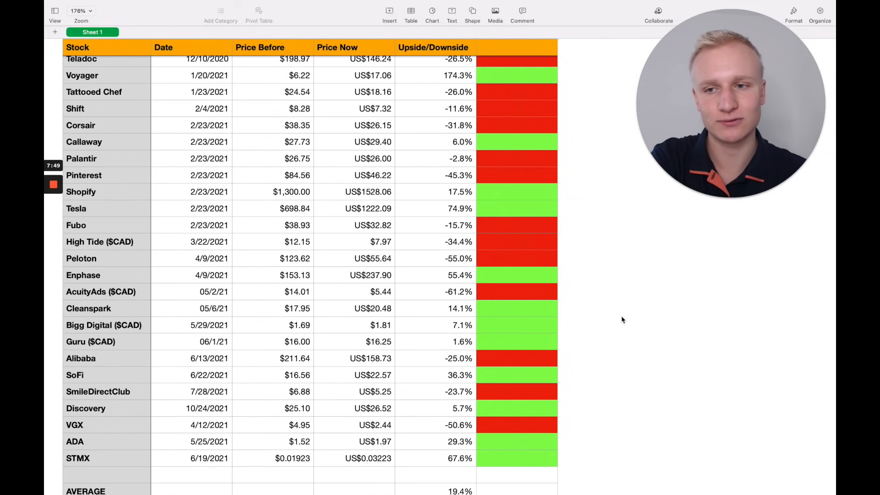
pyautogui.scroll(-3)
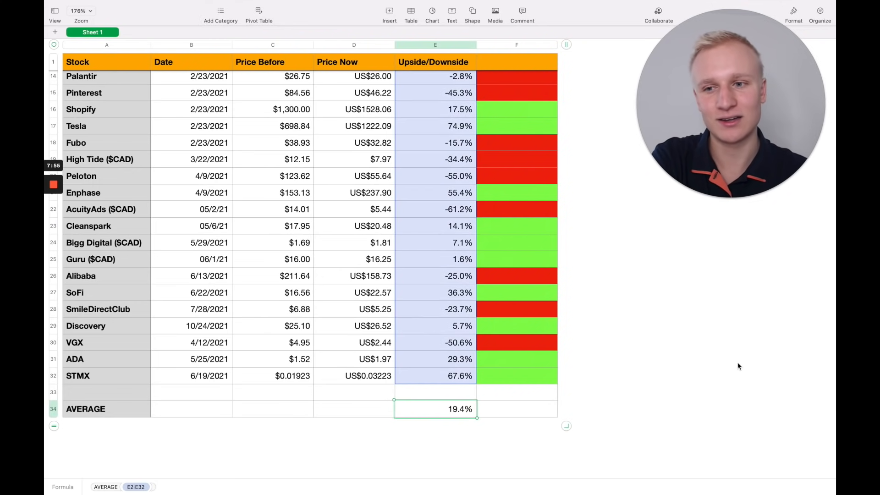
pyautogui.scroll(3)
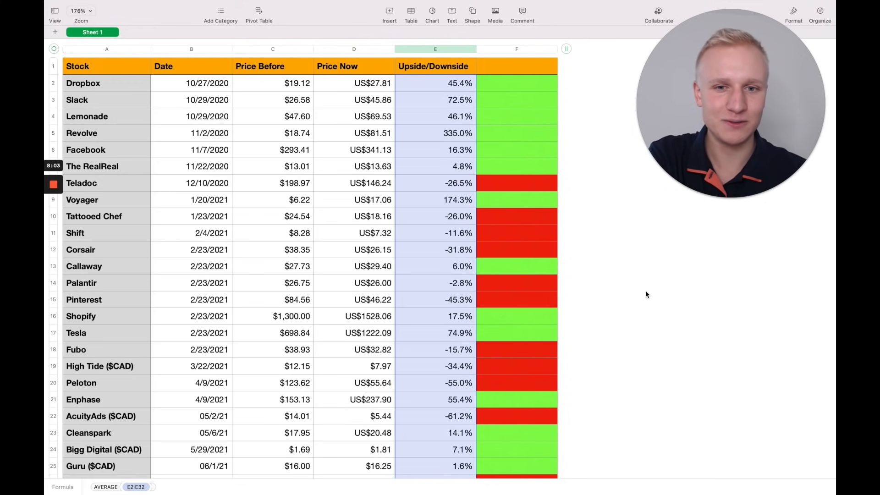
pyautogui.scroll(-3)
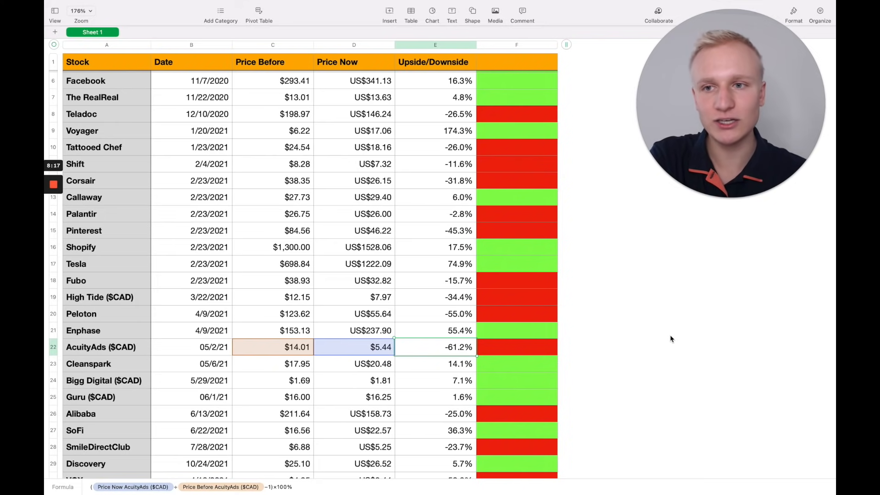
pyautogui.scroll(-3)
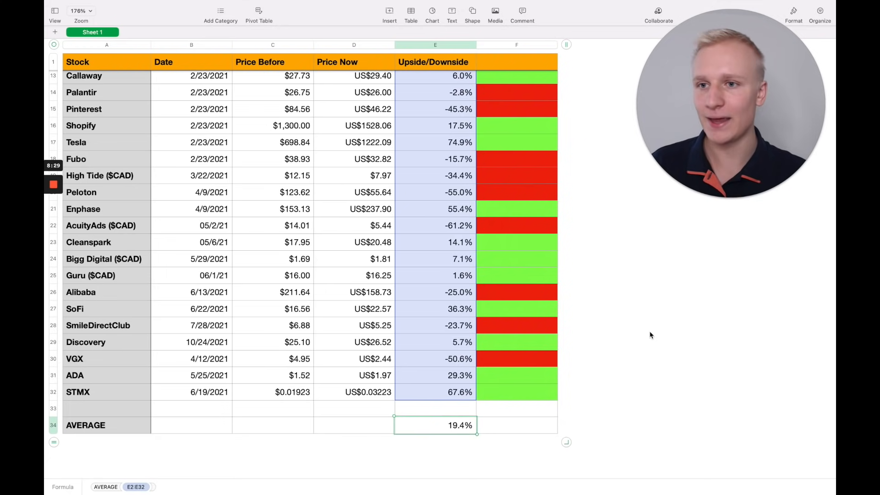
pyautogui.scroll(3)
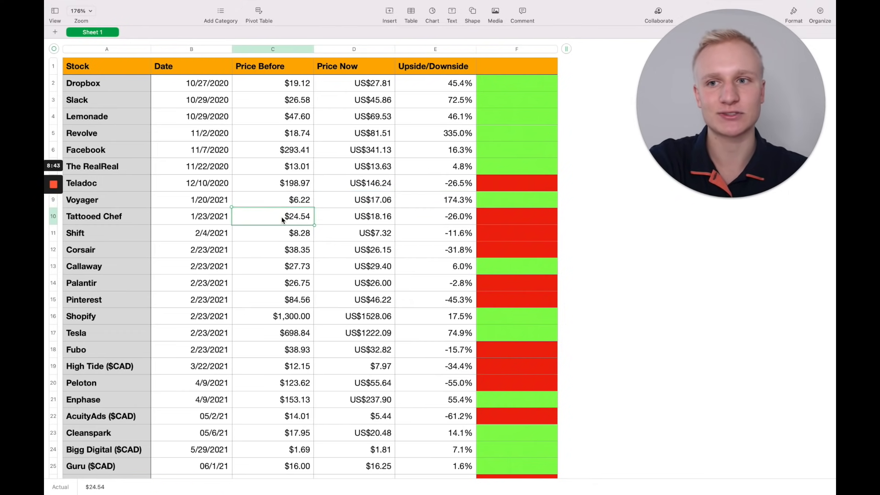
pyautogui.moveTo(624, 243)
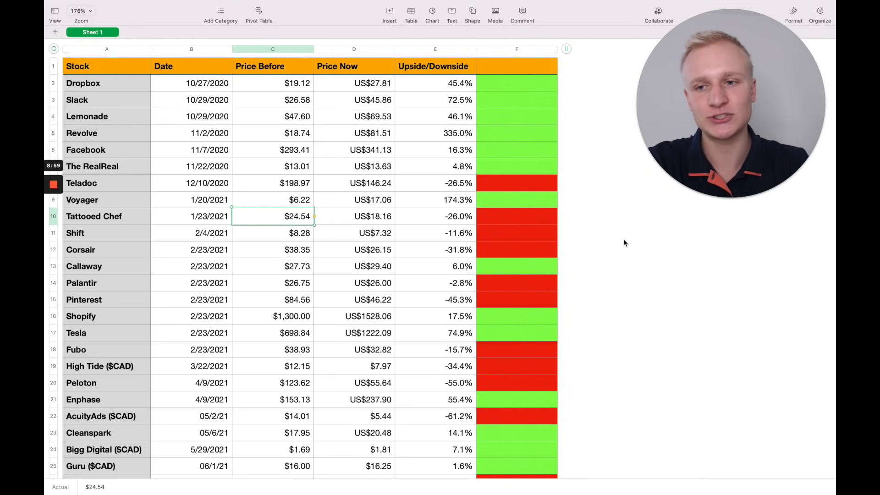
pyautogui.scroll(-3)
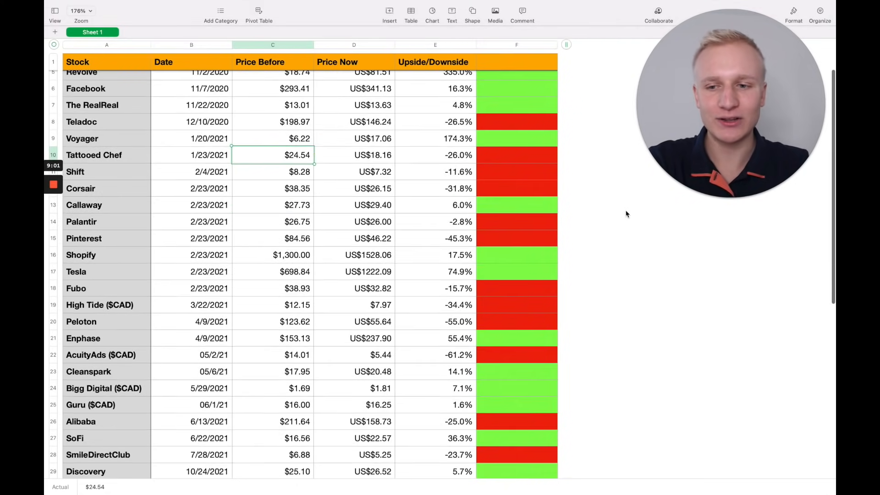
pyautogui.scroll(-3)
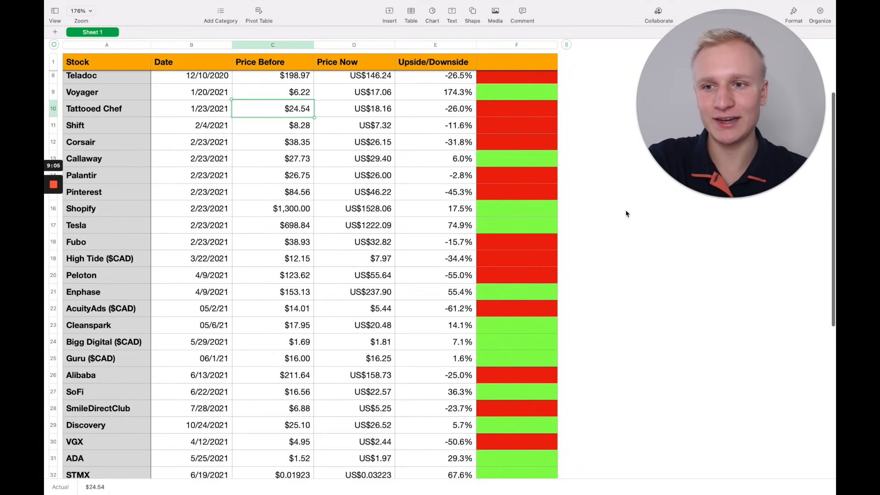
pyautogui.scroll(3)
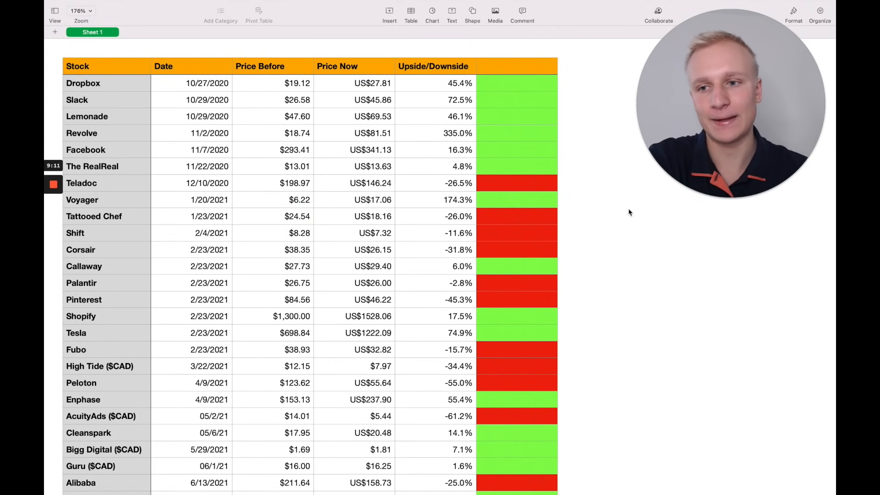
pyautogui.scroll(-3)
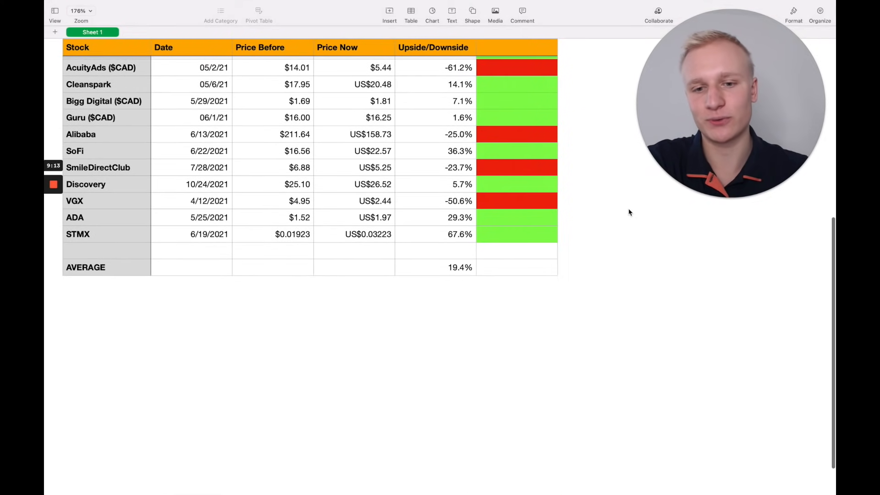
pyautogui.scroll(3)
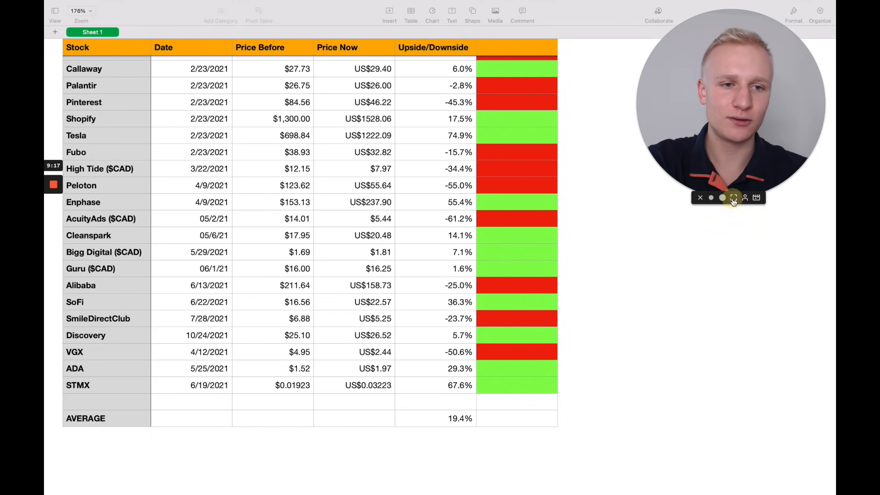
pyautogui.click(734, 198)
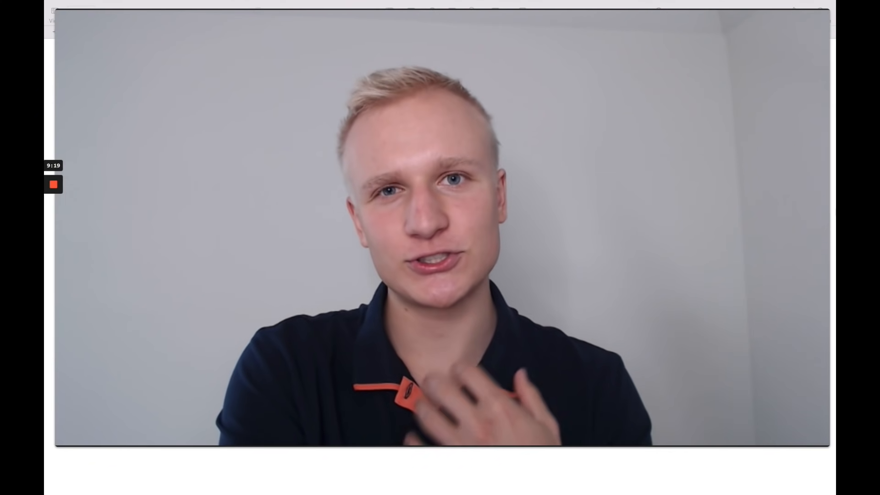